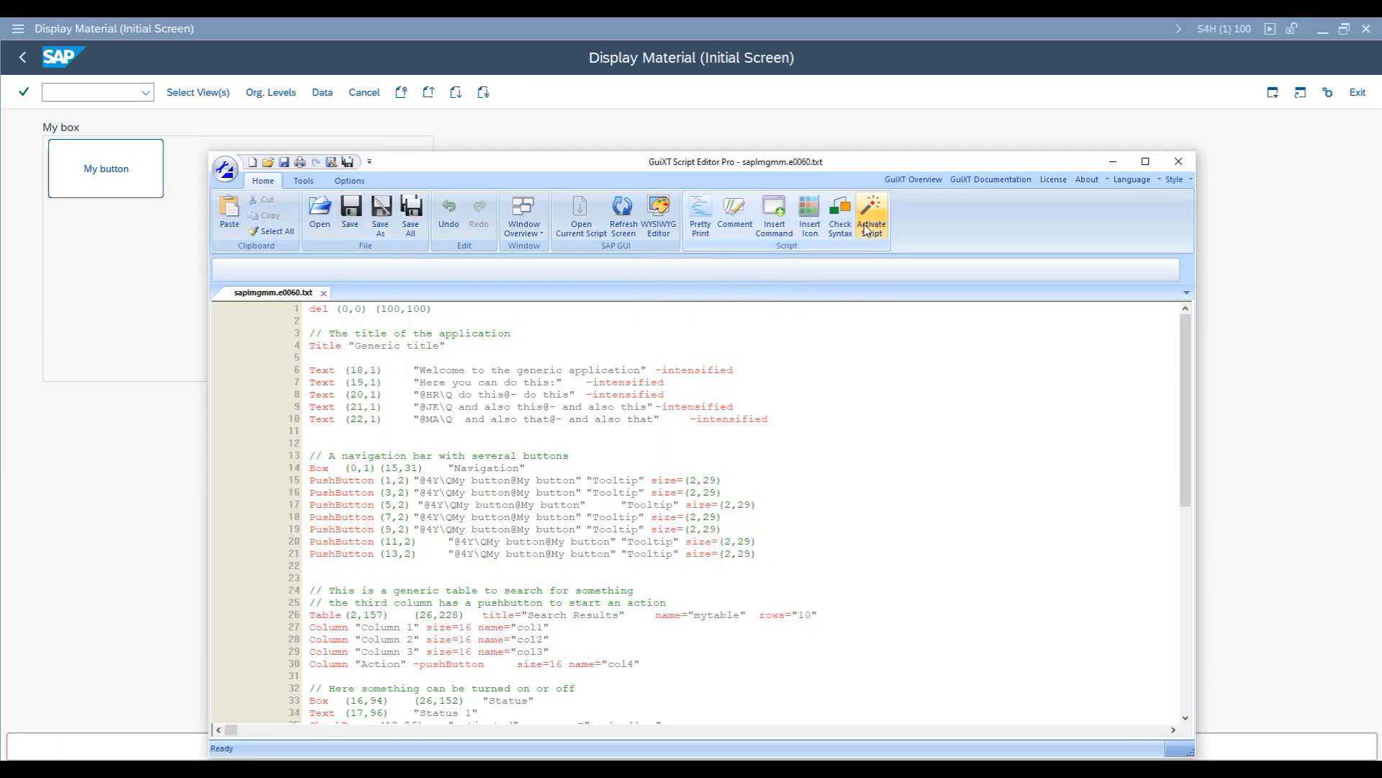
Activate the generic script so the SAP screen shows the 'Generic title' layout.
{"action": "left_click", "coordinate": [872, 211]}
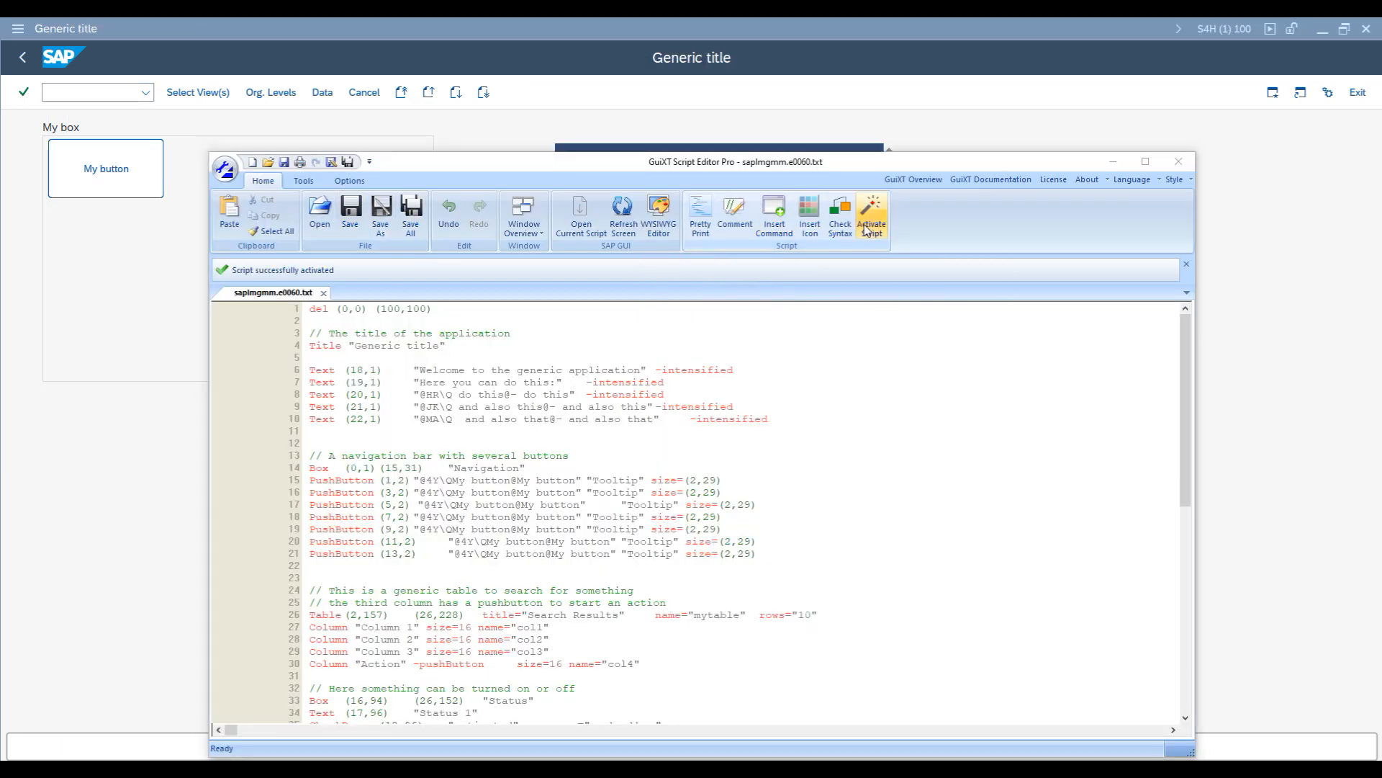
{"action": "left_click", "coordinate": [872, 212]}
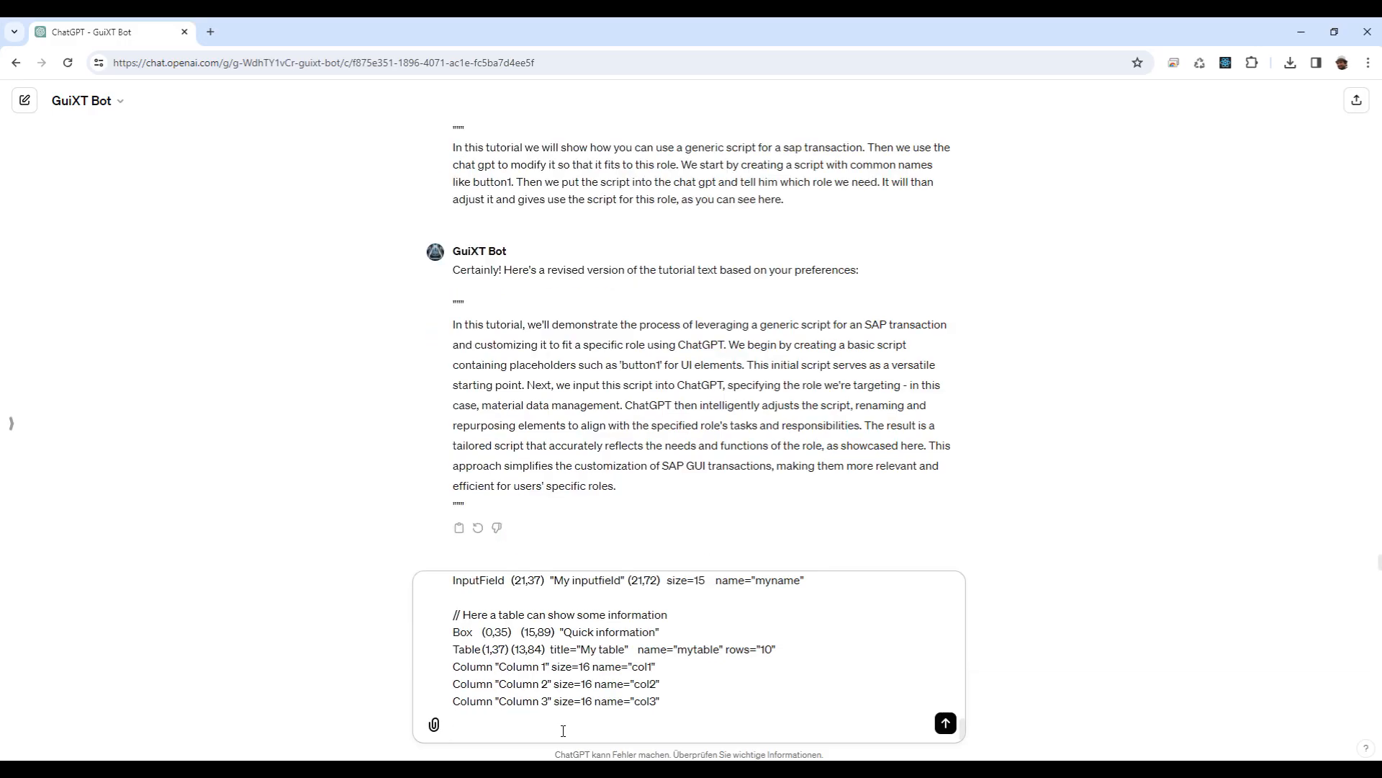
Send the pasted generic GuiXT script to the GuiXT Bot and scroll to its reply.
{"action": "left_click", "coordinate": [944, 723]}
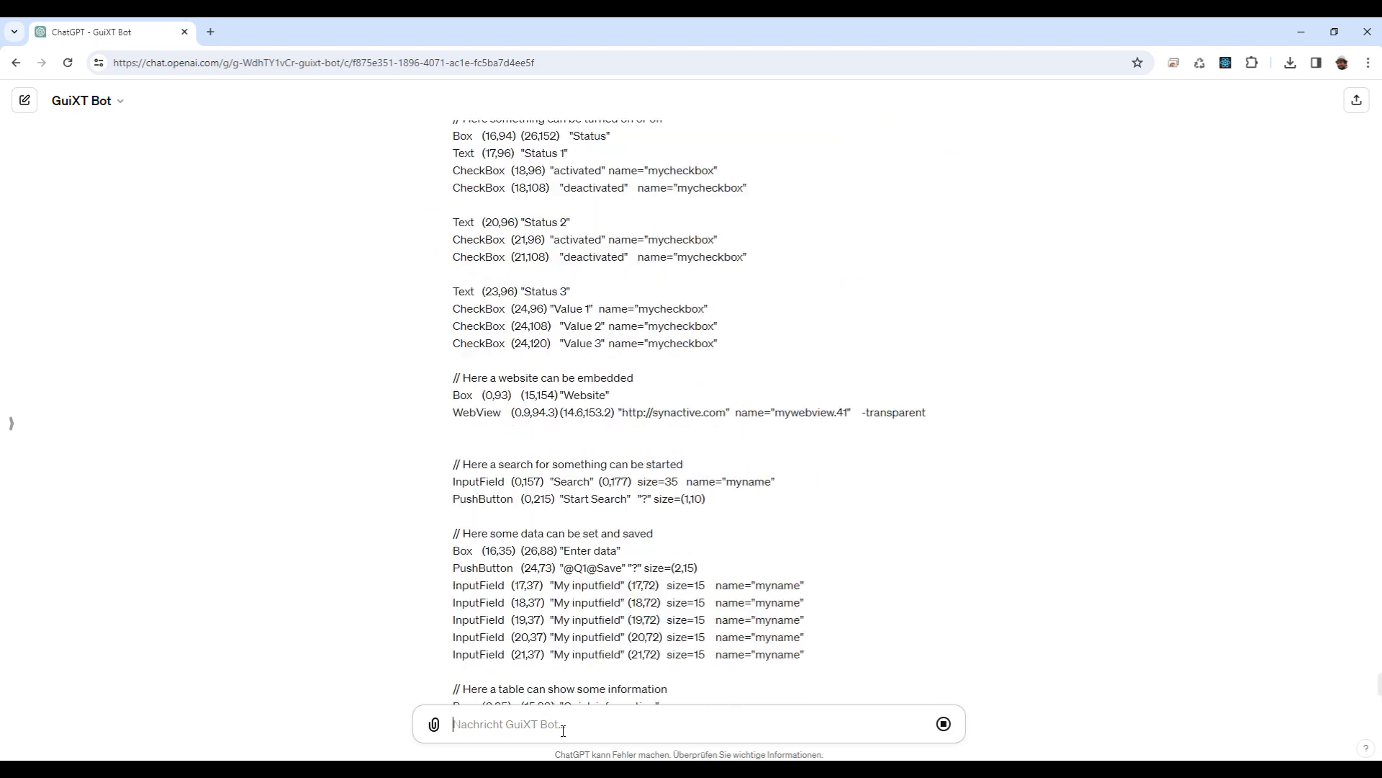
{"action": "scroll", "scroll_direction": "down", "scroll_amount": 3}
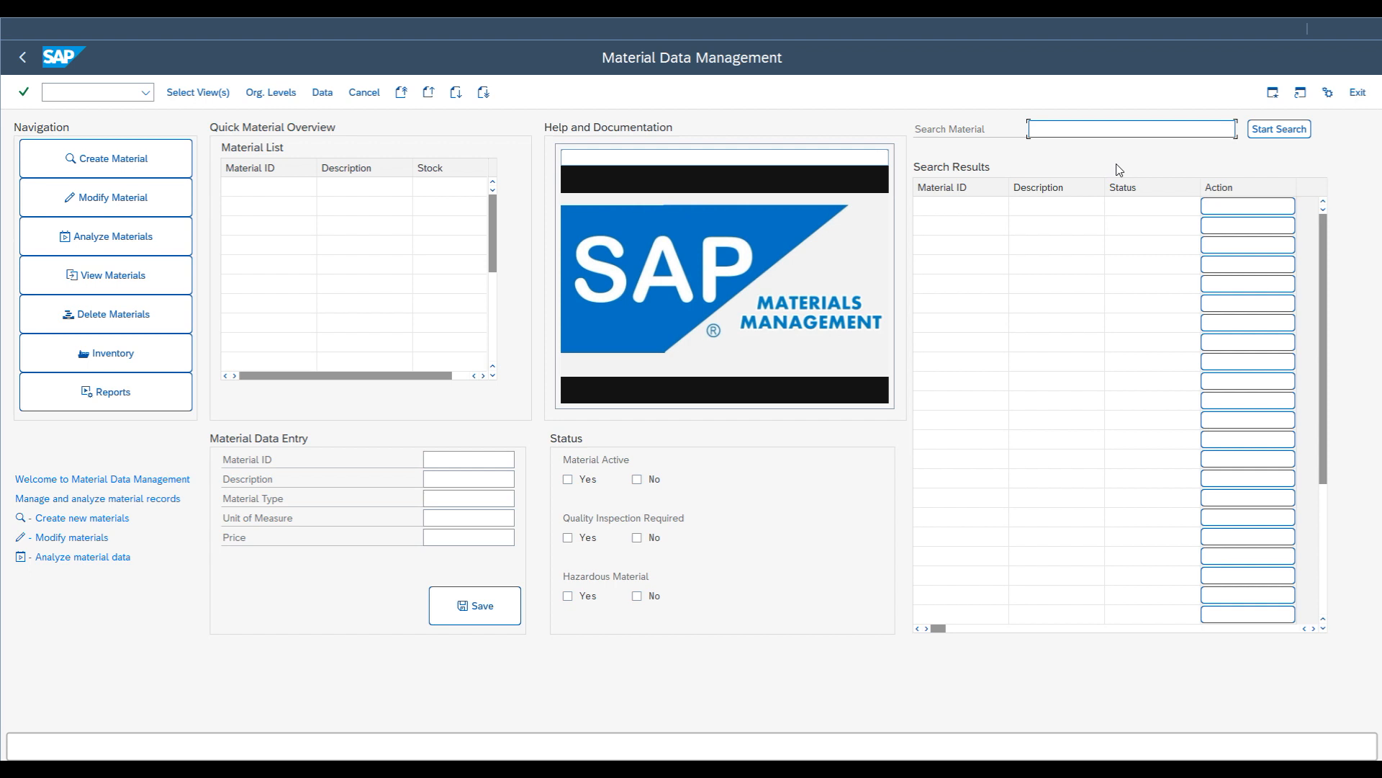
{"action": "mouse_move", "coordinate": [1123, 169]}
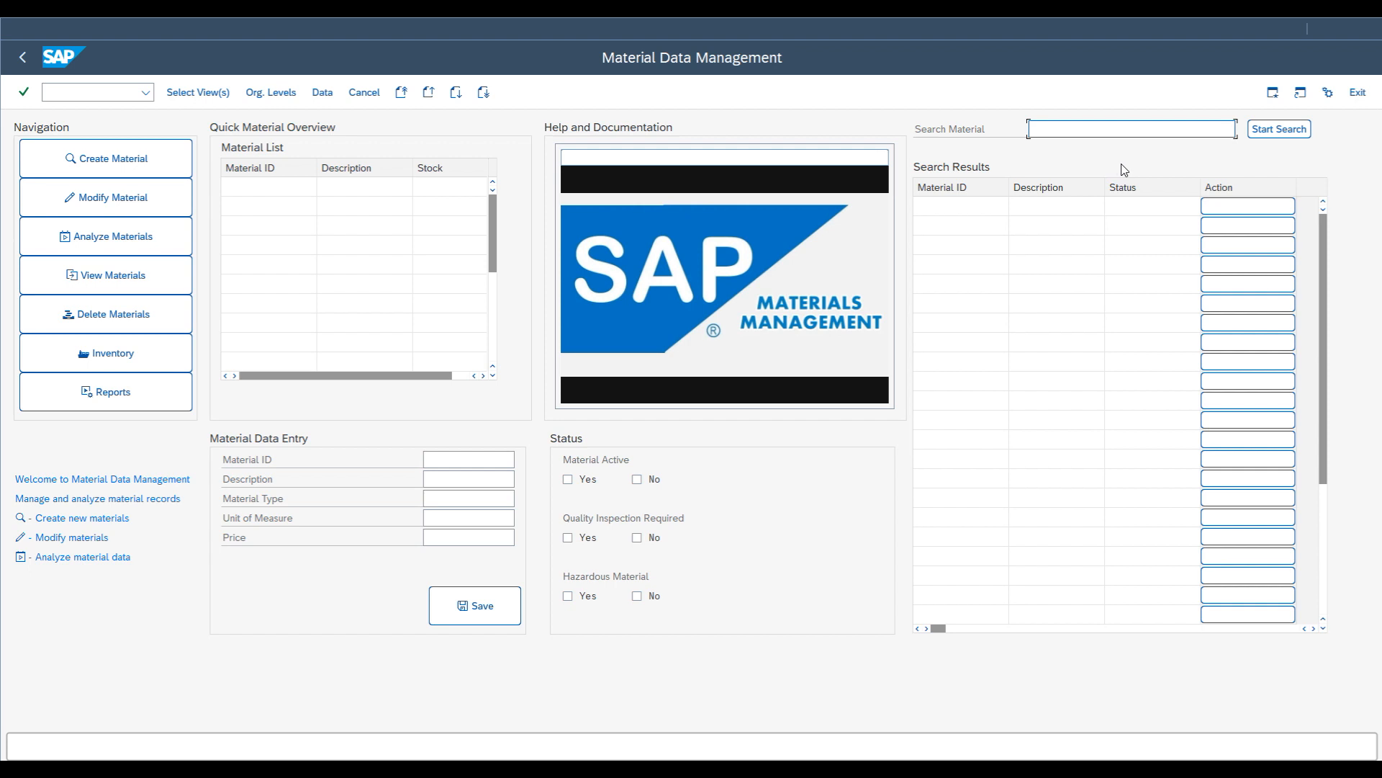